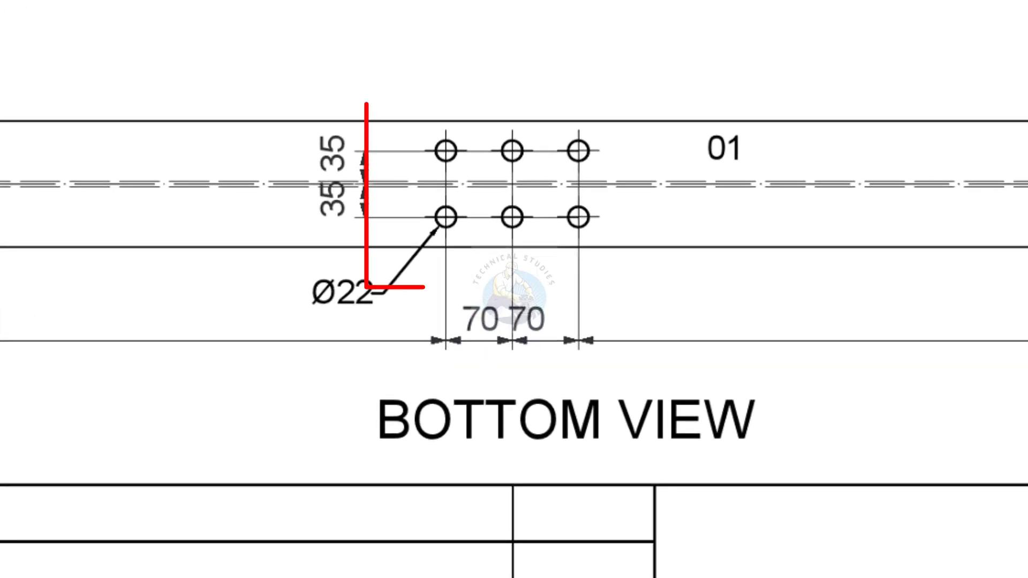
Draw a red rectangle around the six Ø22 holes with 70 and 35 spacings in the bottom view.
drag(367, 105, 662, 289)
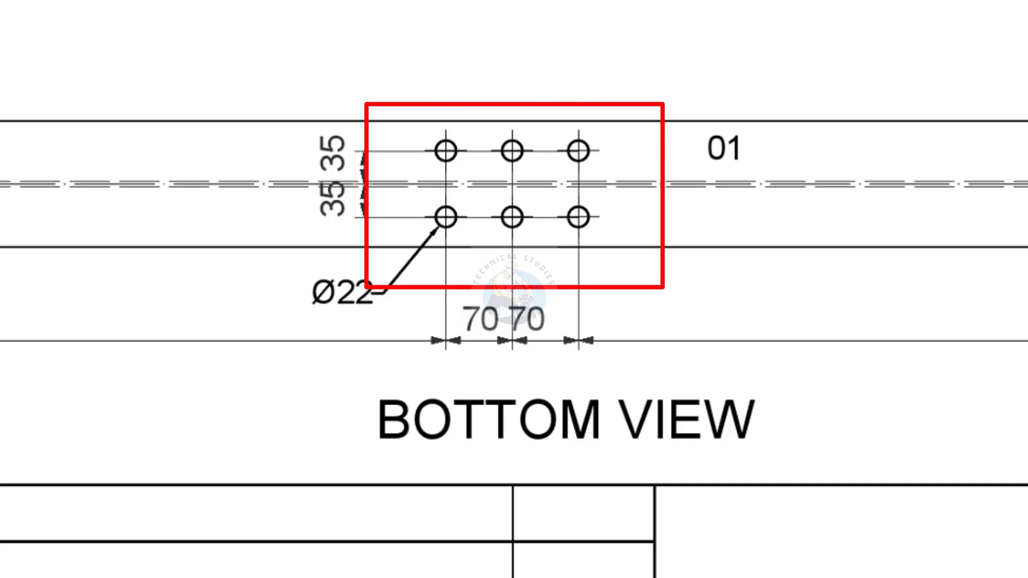